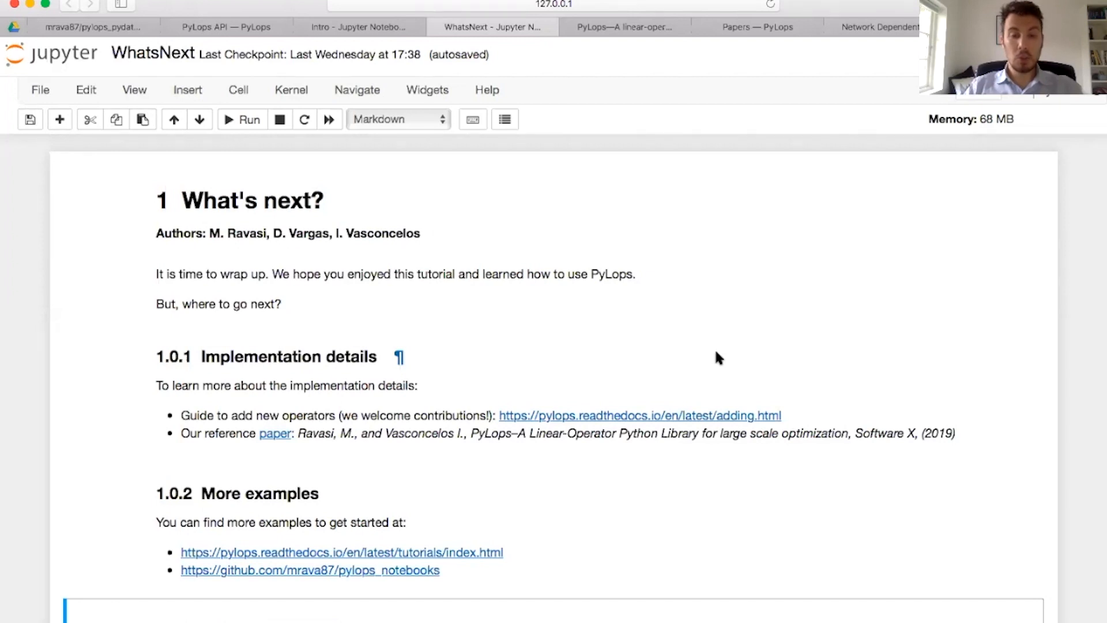
{"action": "mouse_move", "coordinate": [651, 408]}
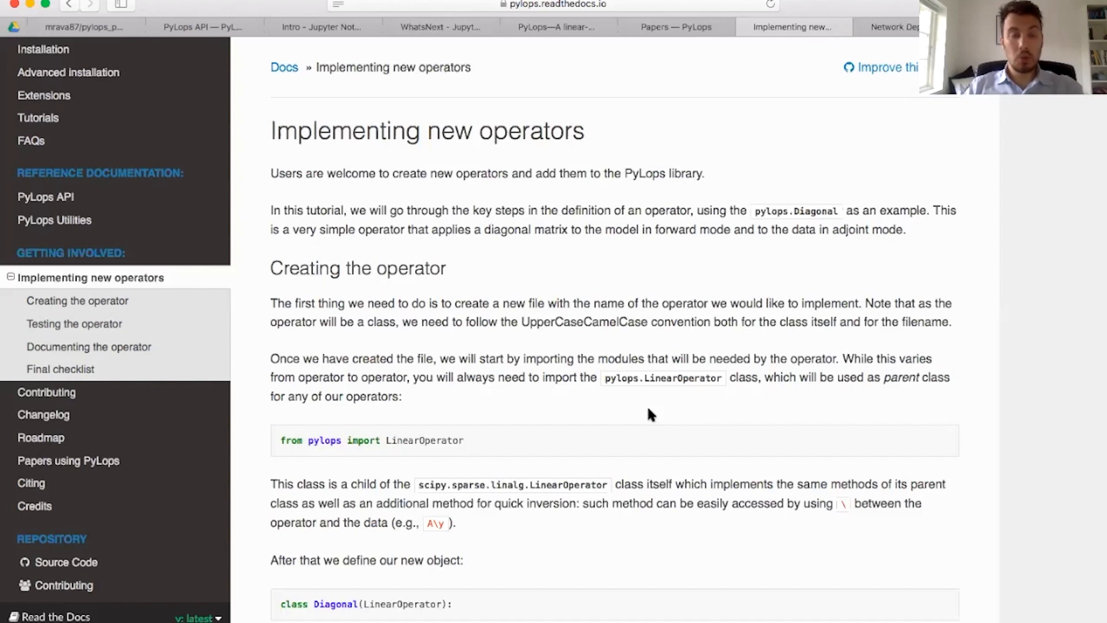
{"action": "mouse_move", "coordinate": [471, 87]}
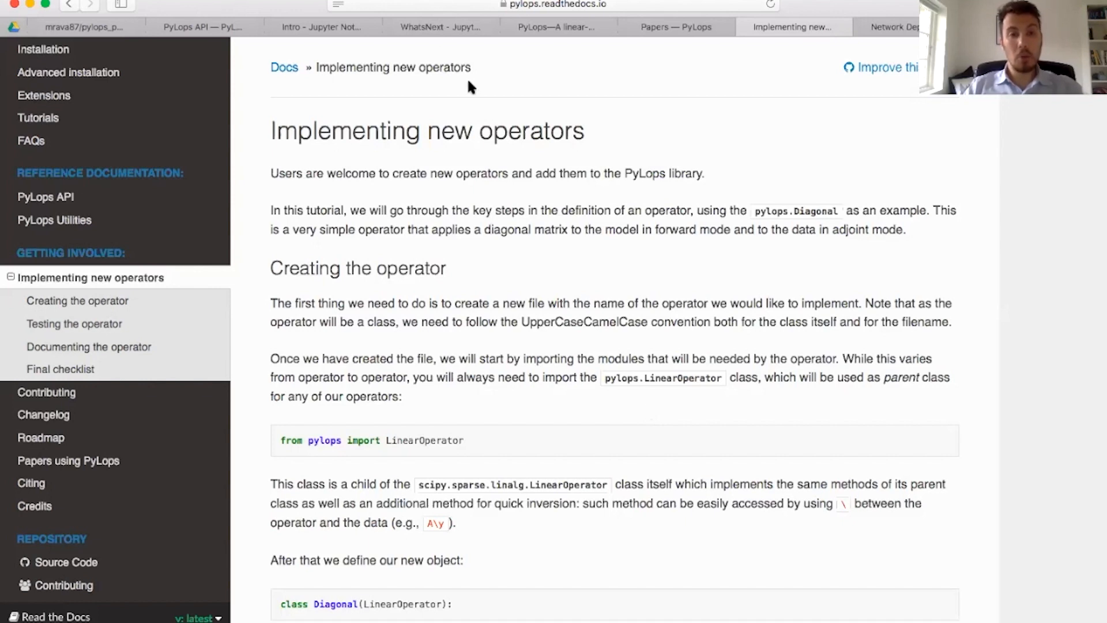
View the PyLops reference paper on ScienceDirect, then return to the WhatsNext notebook.
{"action": "left_click", "coordinate": [440, 27]}
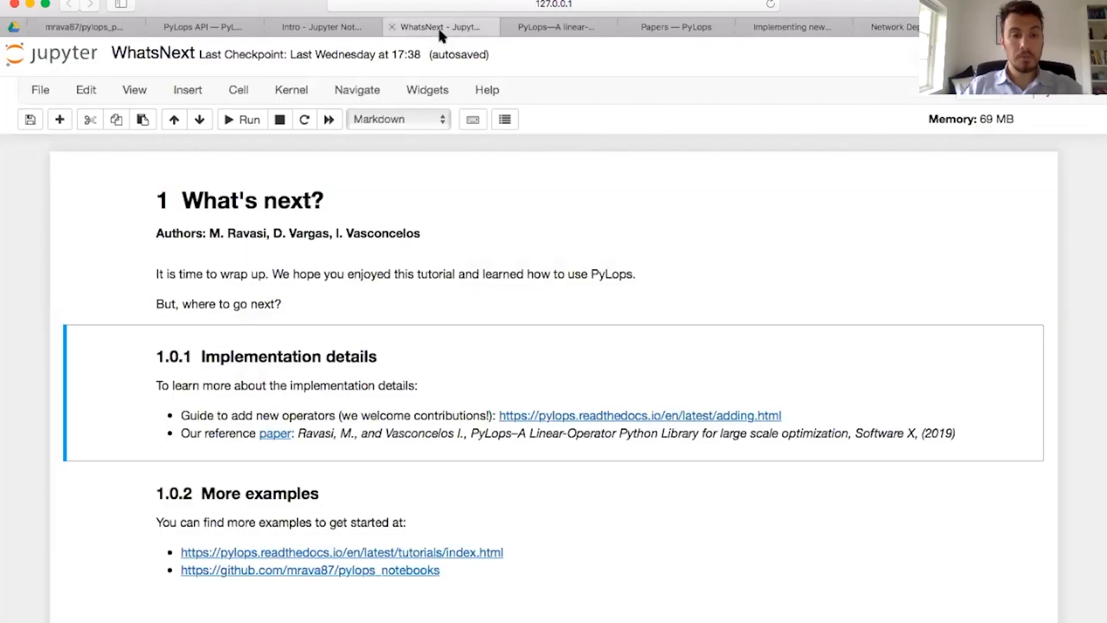
{"action": "mouse_move", "coordinate": [83, 254]}
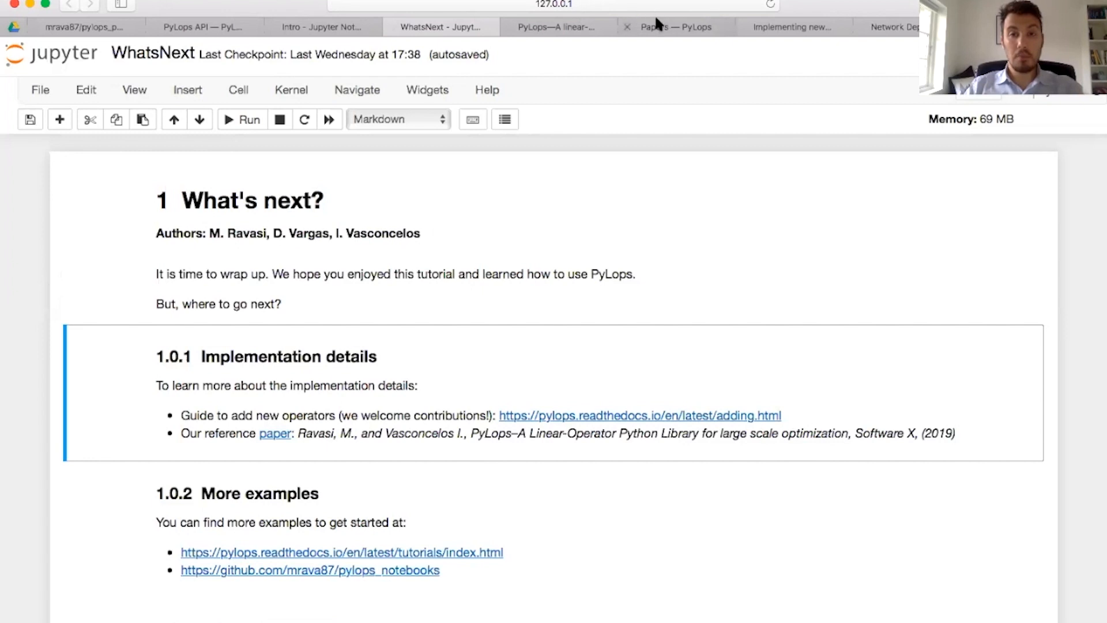
{"action": "mouse_move", "coordinate": [275, 433]}
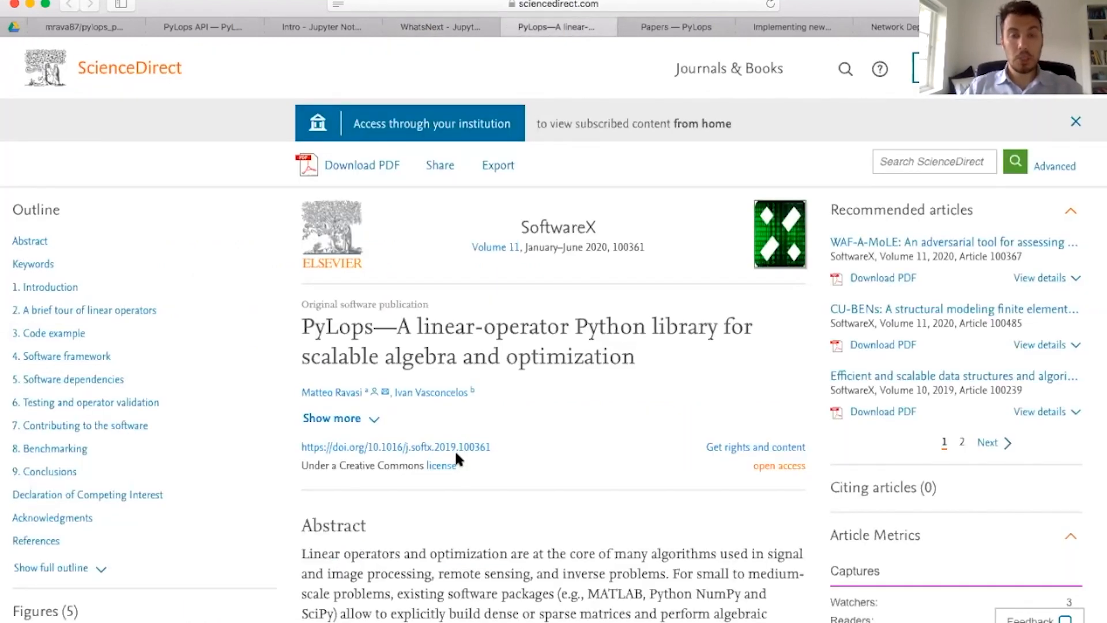
{"action": "left_click", "coordinate": [439, 27]}
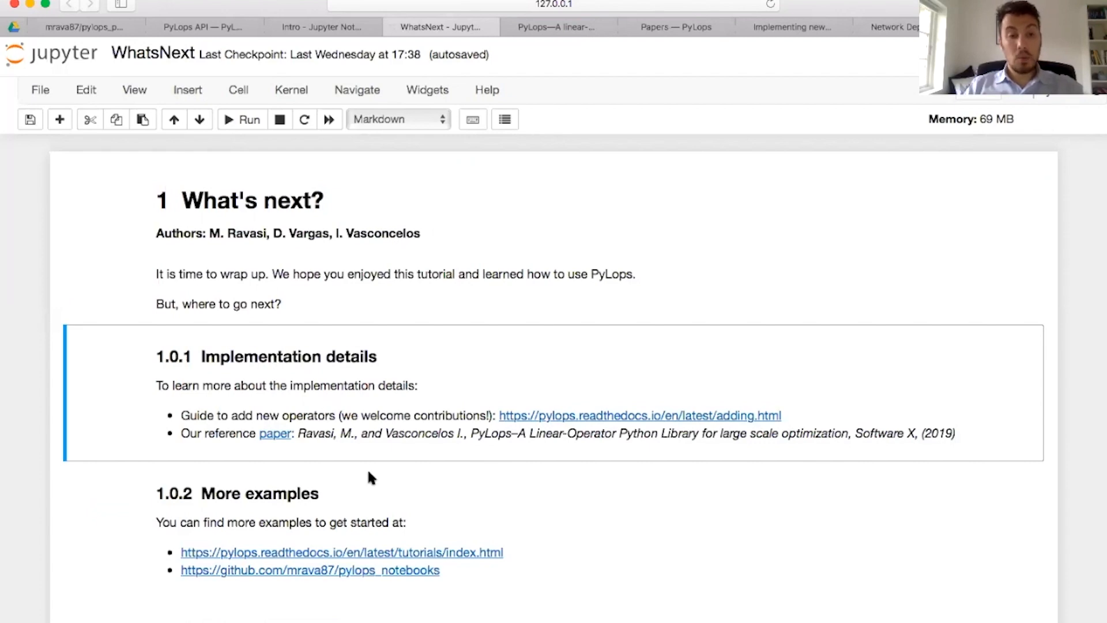
Scroll the WhatsNext notebook down to the More examples, PyLops in research and Way forward headings.
{"action": "scroll", "scroll_direction": "down", "scroll_amount": 3}
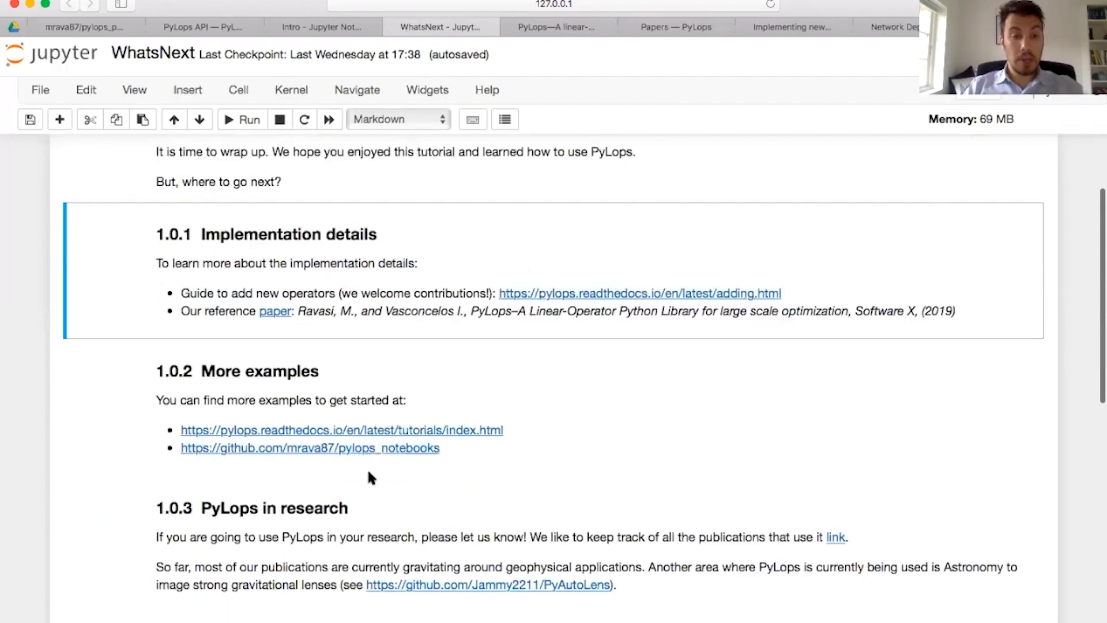
{"action": "scroll", "scroll_direction": "down", "scroll_amount": 3}
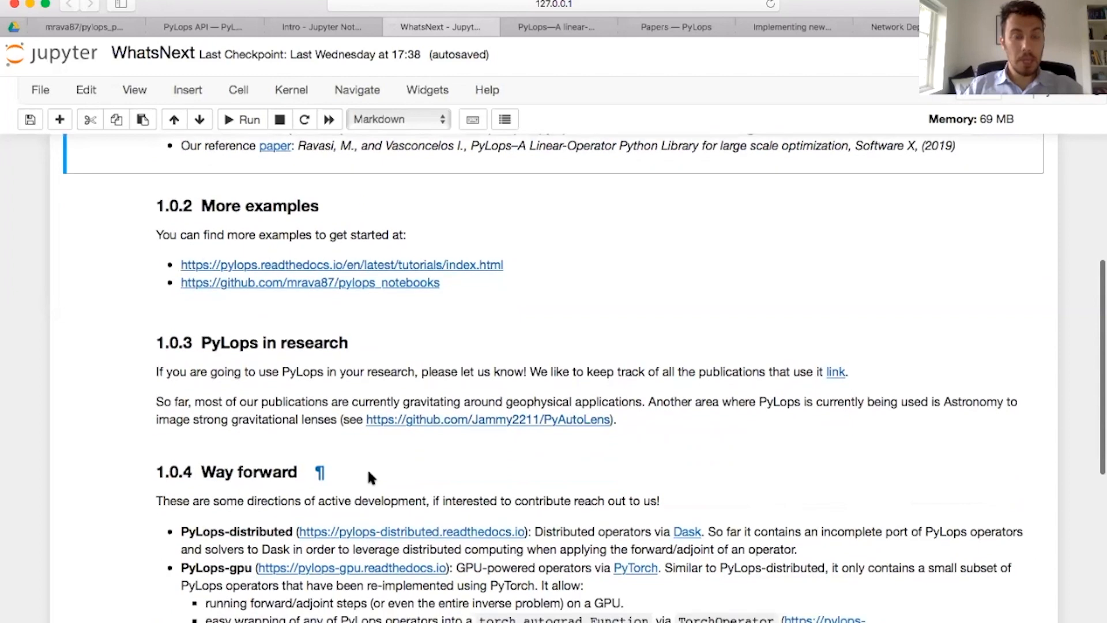
{"action": "scroll", "scroll_direction": "down", "scroll_amount": 3}
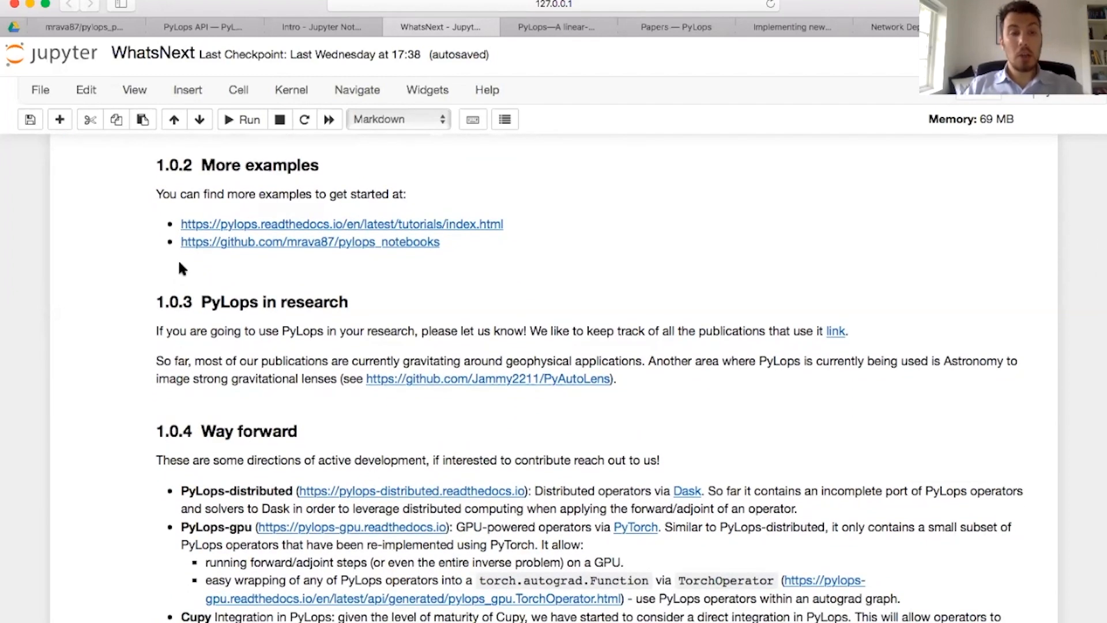
{"action": "mouse_move", "coordinate": [161, 229]}
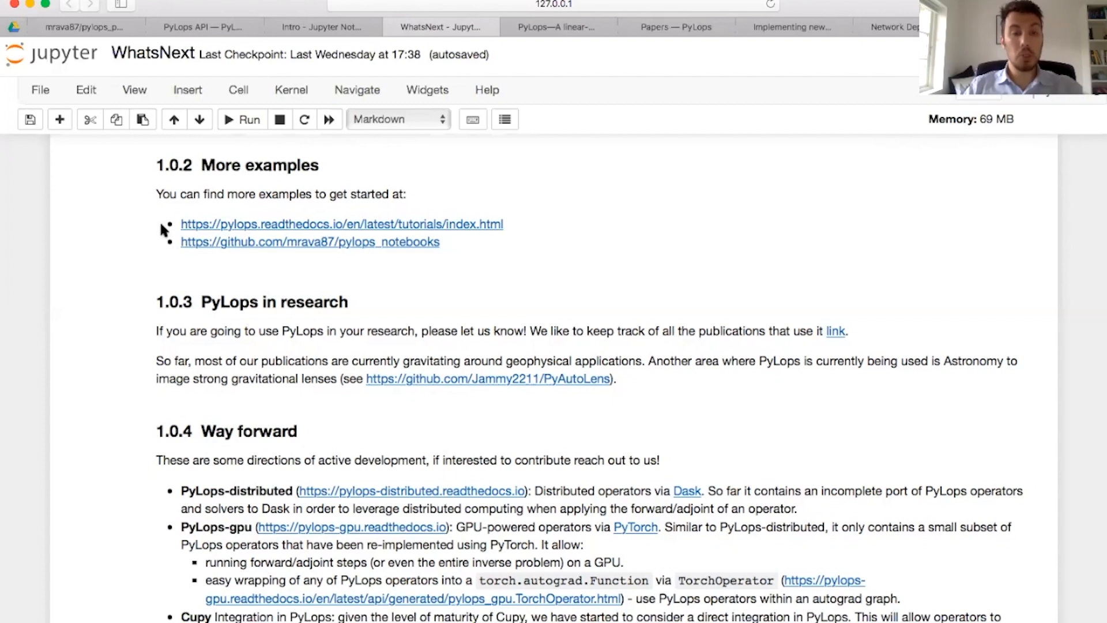
{"action": "mouse_move", "coordinate": [381, 226]}
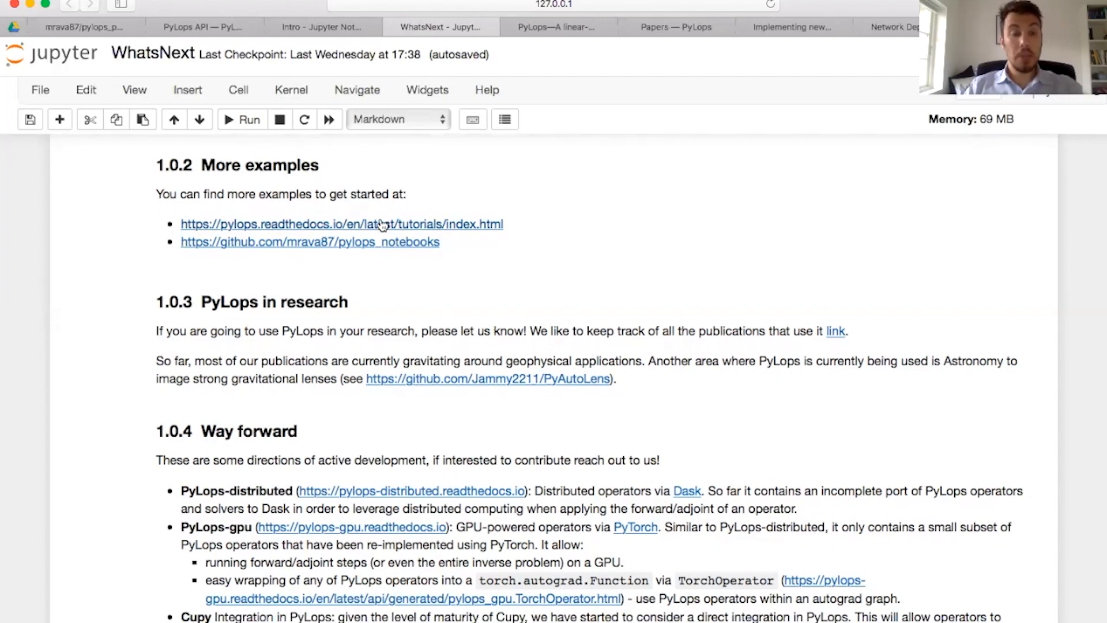
{"action": "mouse_move", "coordinate": [231, 251]}
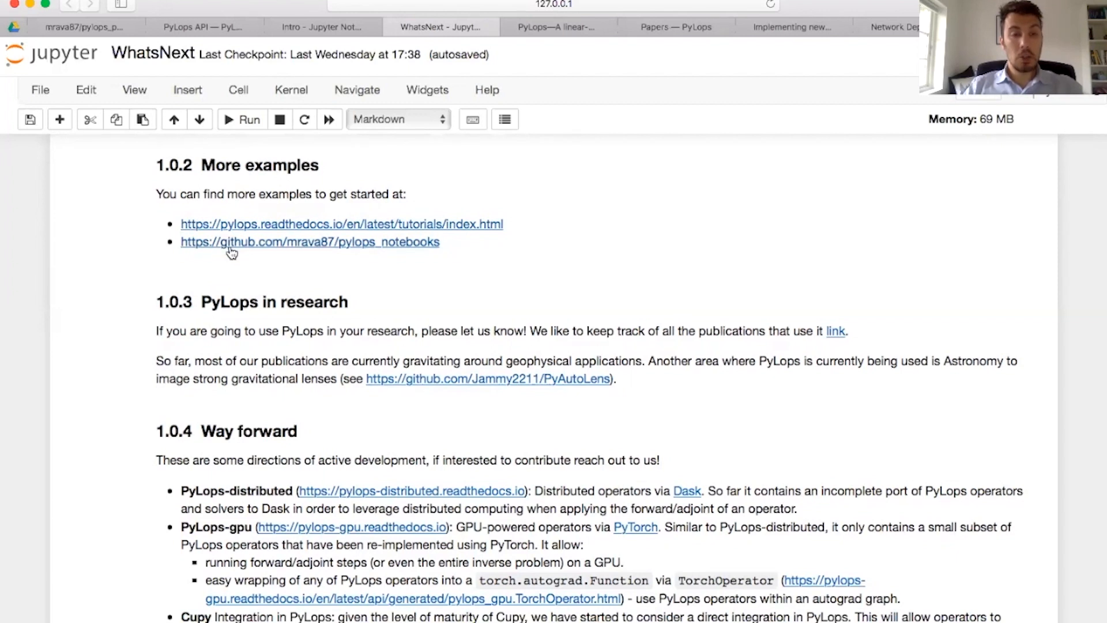
{"action": "mouse_move", "coordinate": [295, 253]}
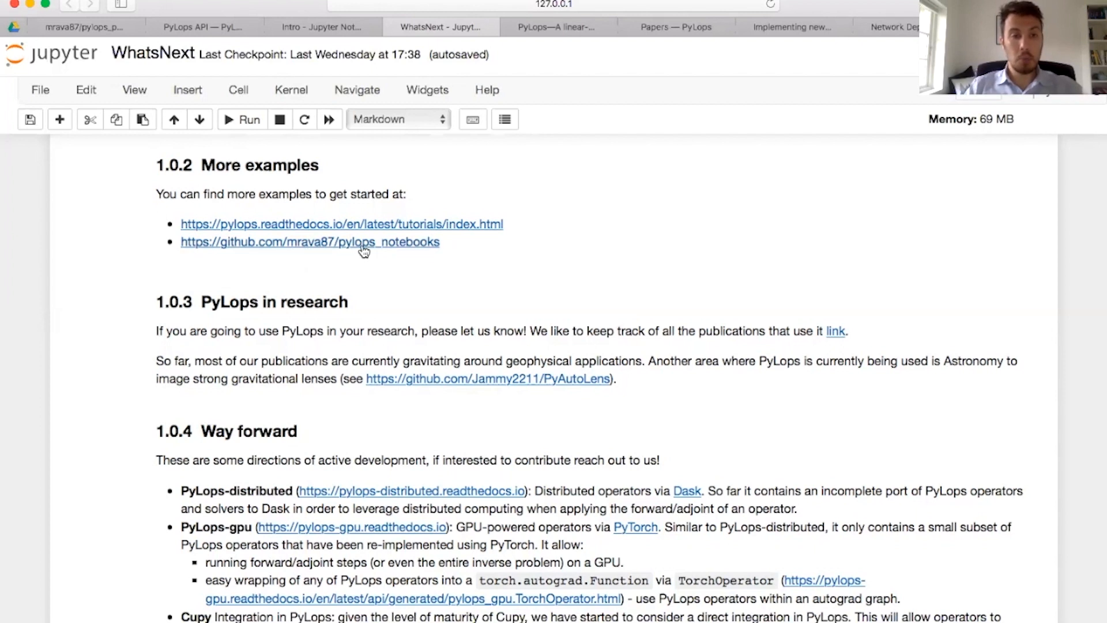
{"action": "mouse_move", "coordinate": [404, 232]}
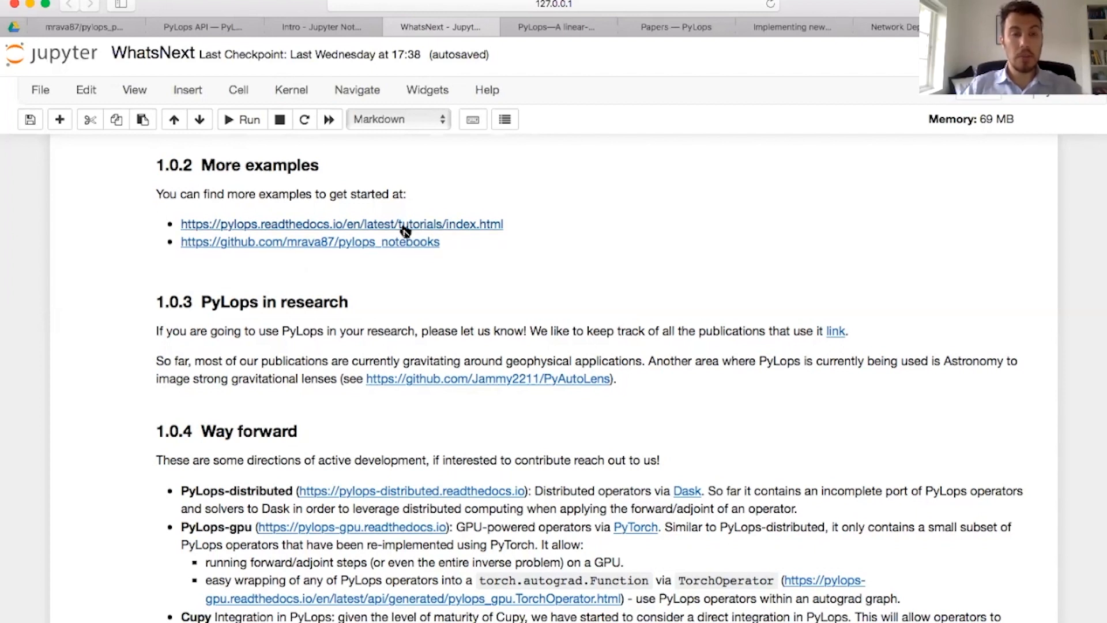
{"action": "mouse_move", "coordinate": [359, 254]}
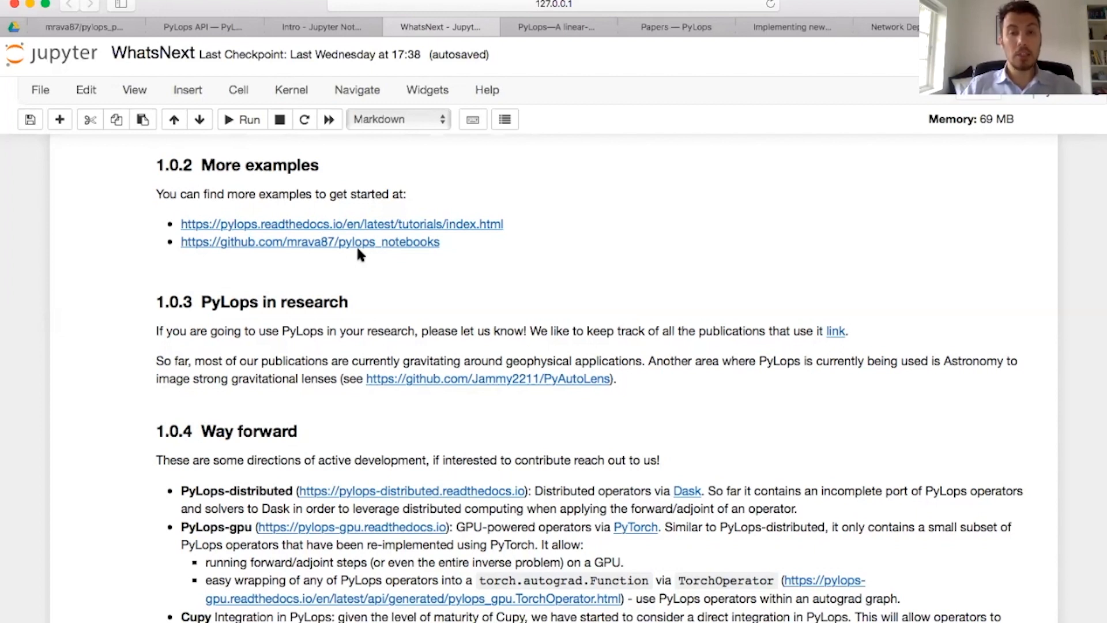
{"action": "mouse_move", "coordinate": [474, 200]}
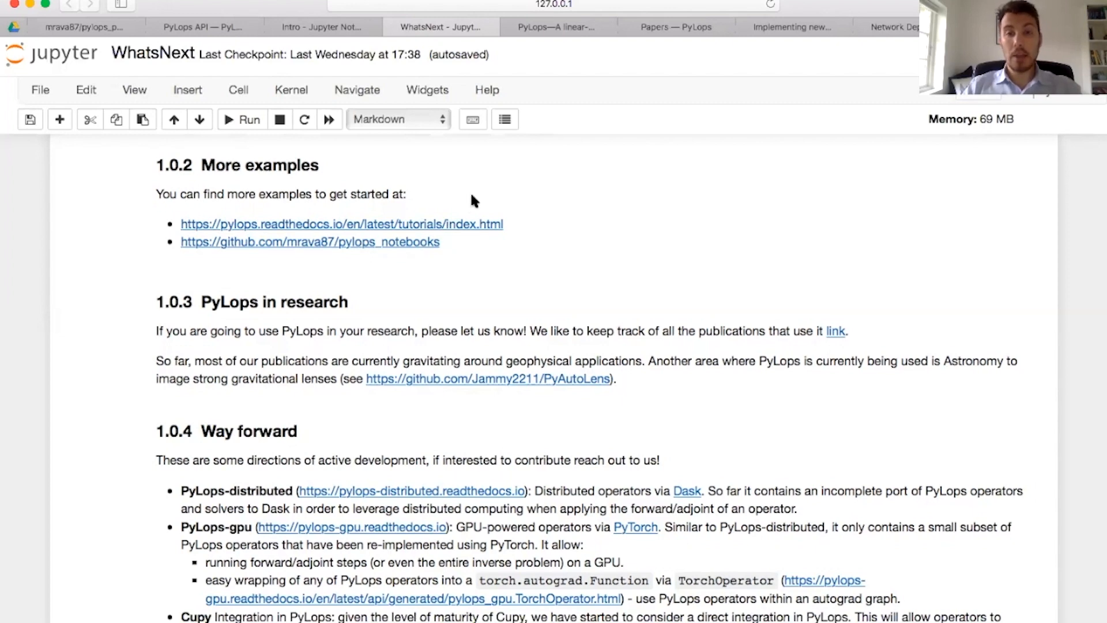
View the Papers using PyLops page and the ScienceDirect article, then return to WhatsNext.
{"action": "left_click", "coordinate": [675, 27]}
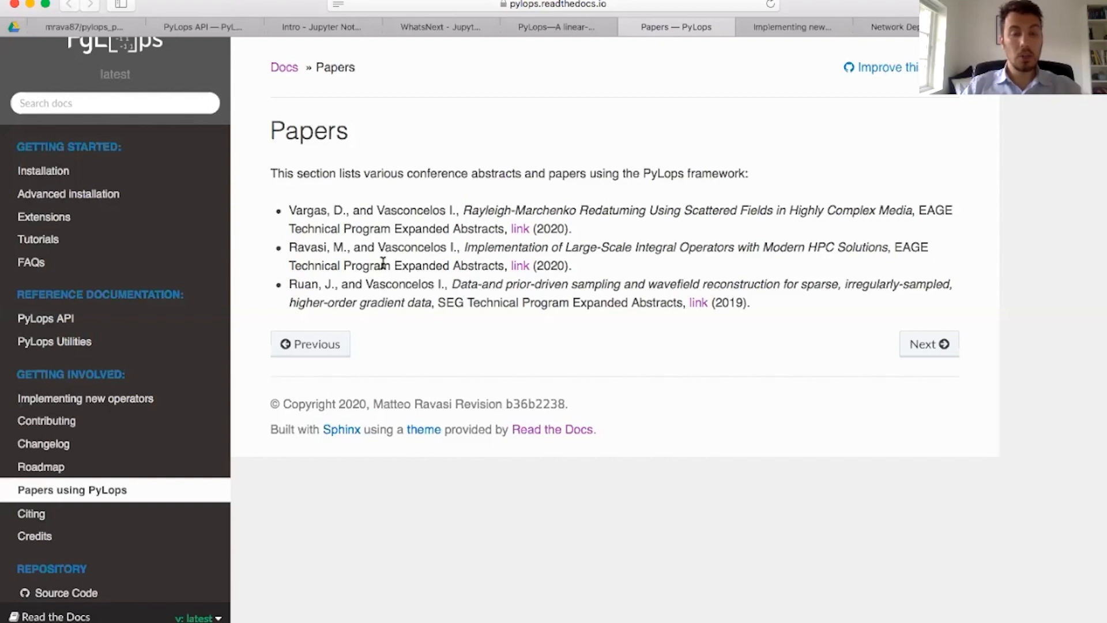
{"action": "mouse_move", "coordinate": [444, 213]}
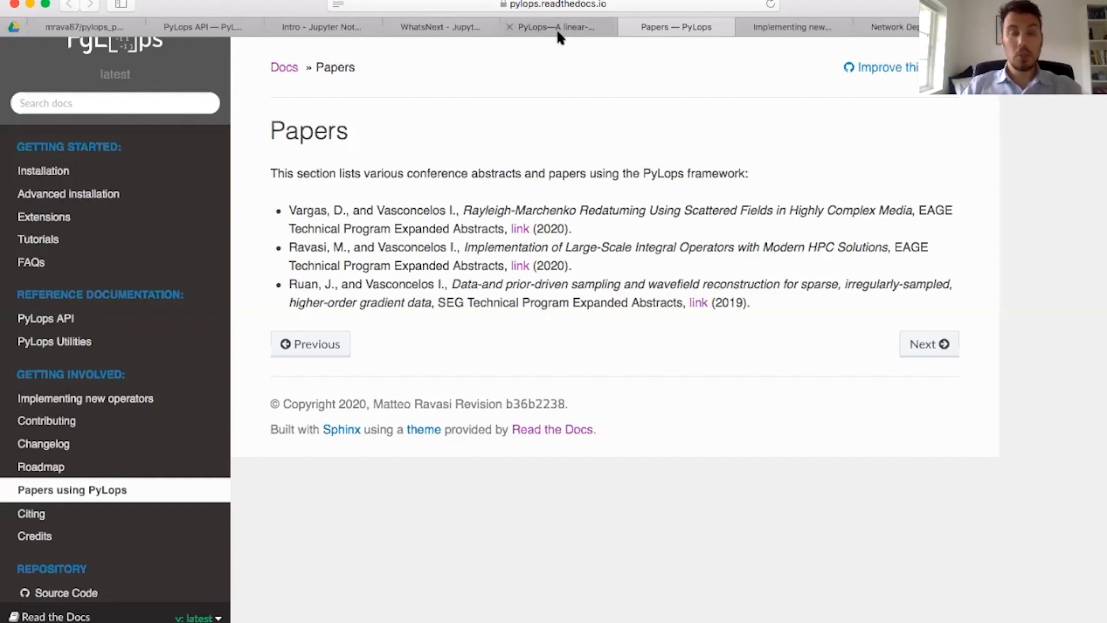
{"action": "mouse_move", "coordinate": [557, 27]}
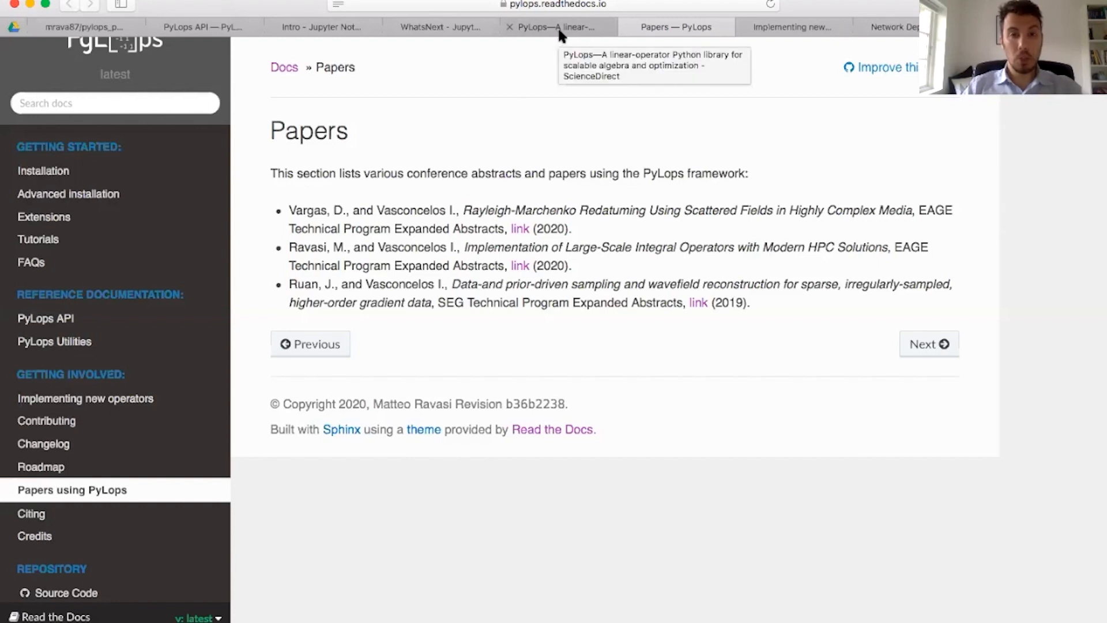
{"action": "left_click", "coordinate": [556, 27]}
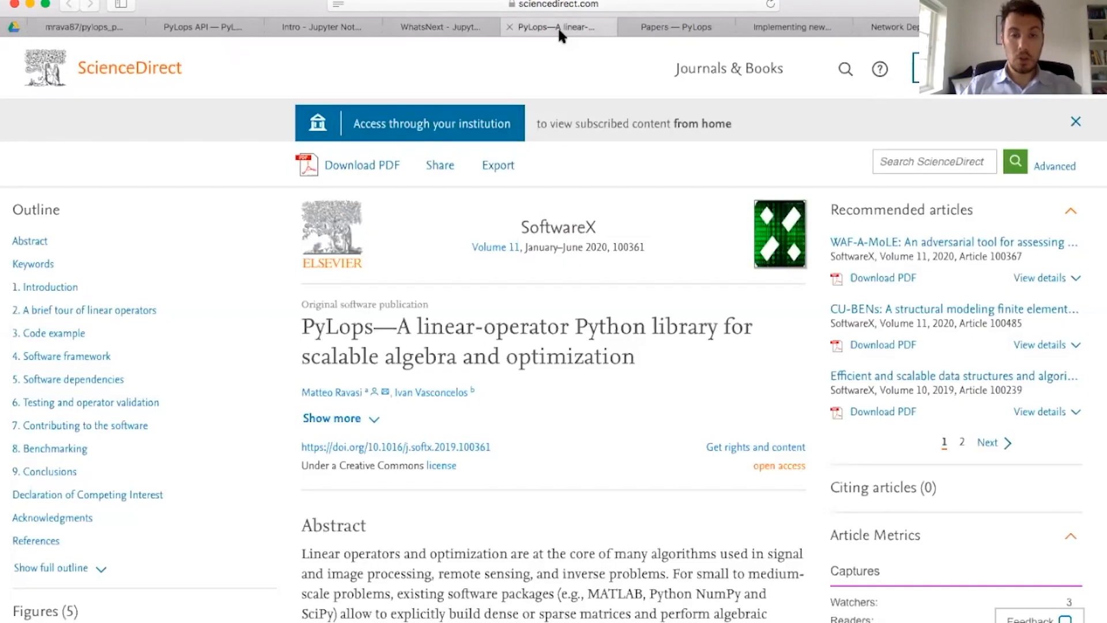
{"action": "left_click", "coordinate": [440, 28]}
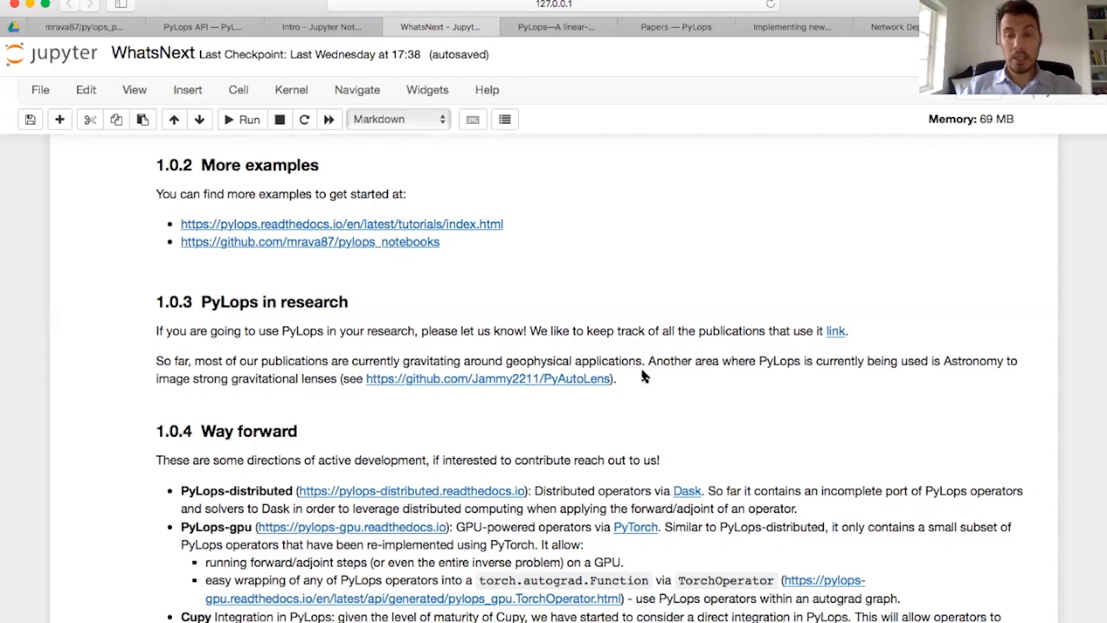
{"action": "mouse_move", "coordinate": [877, 380]}
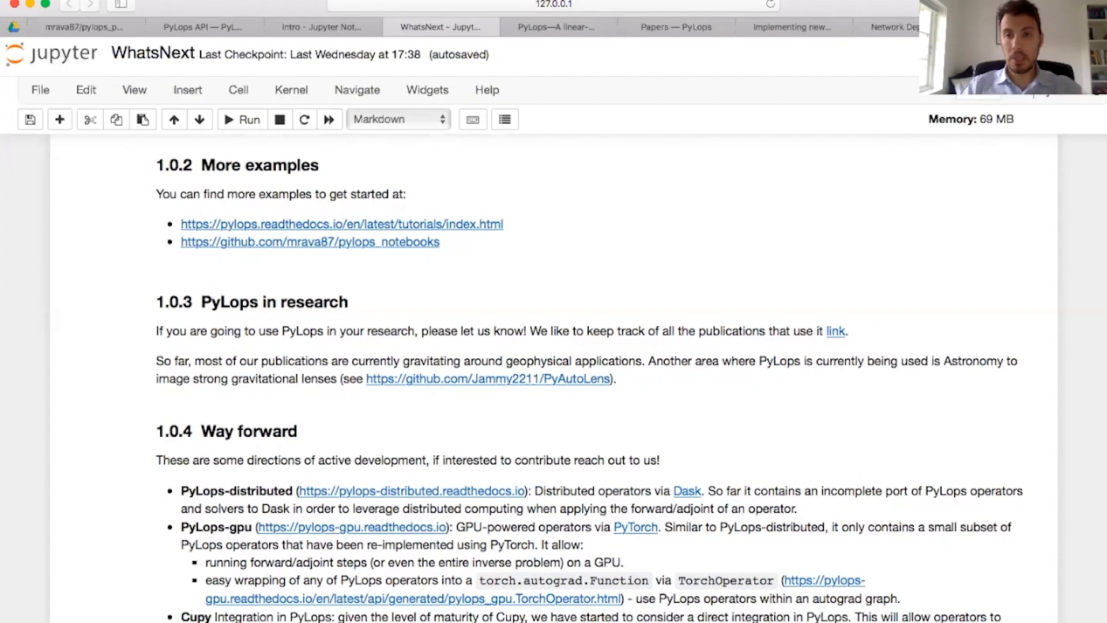
Open the PyAutoLens GitHub repository, scroll to its README, then return to the notebook.
{"action": "left_click", "coordinate": [487, 378]}
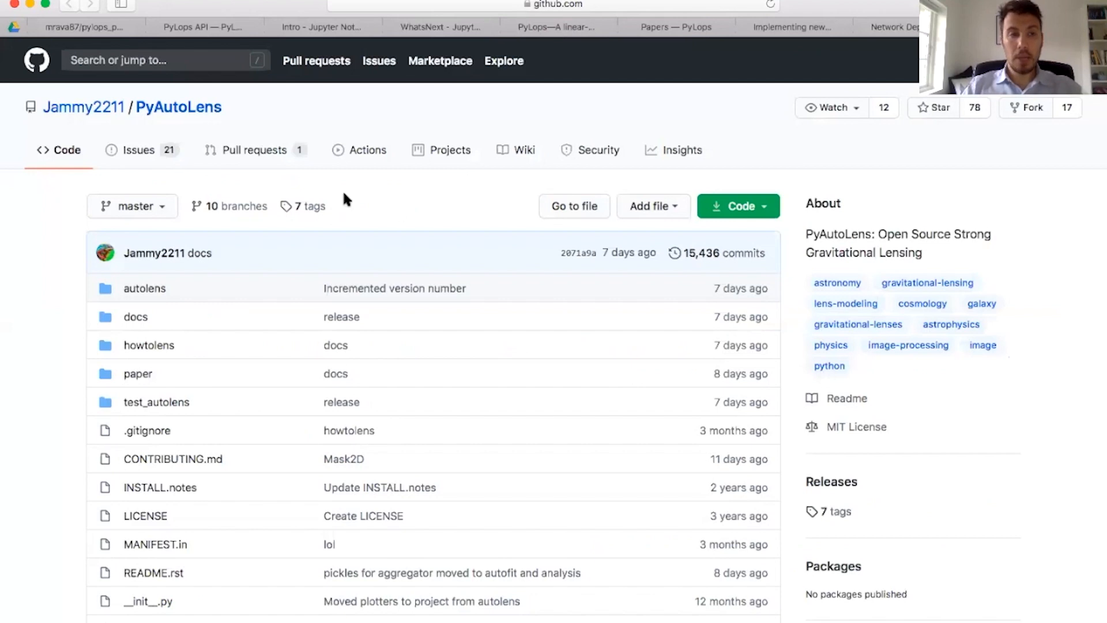
{"action": "mouse_move", "coordinate": [353, 343]}
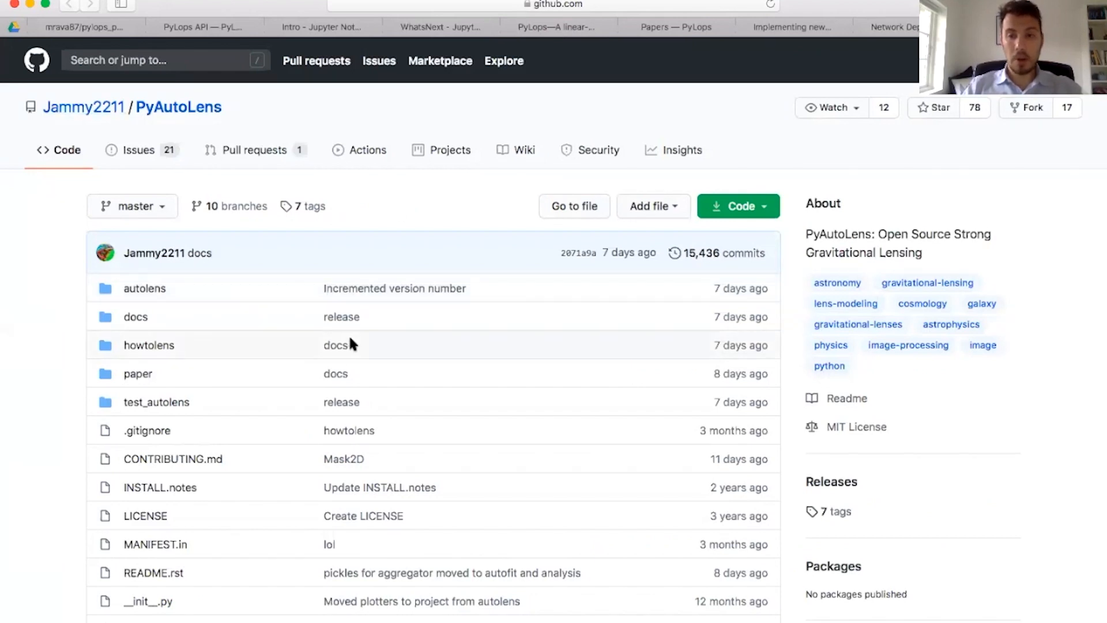
{"action": "mouse_move", "coordinate": [63, 369]}
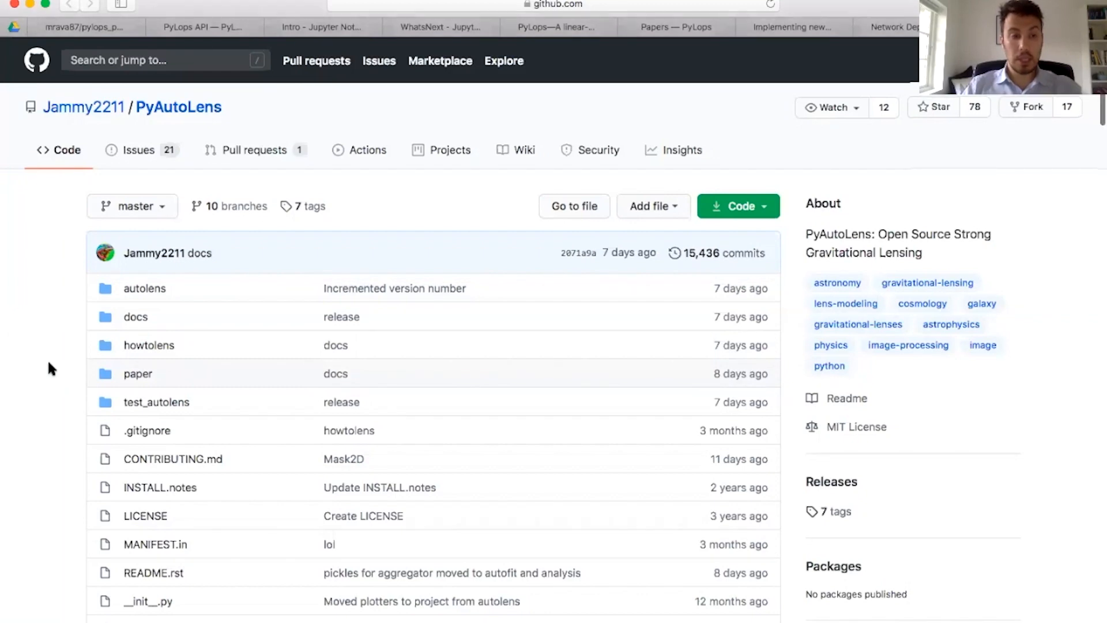
{"action": "scroll", "scroll_direction": "down", "scroll_amount": 3}
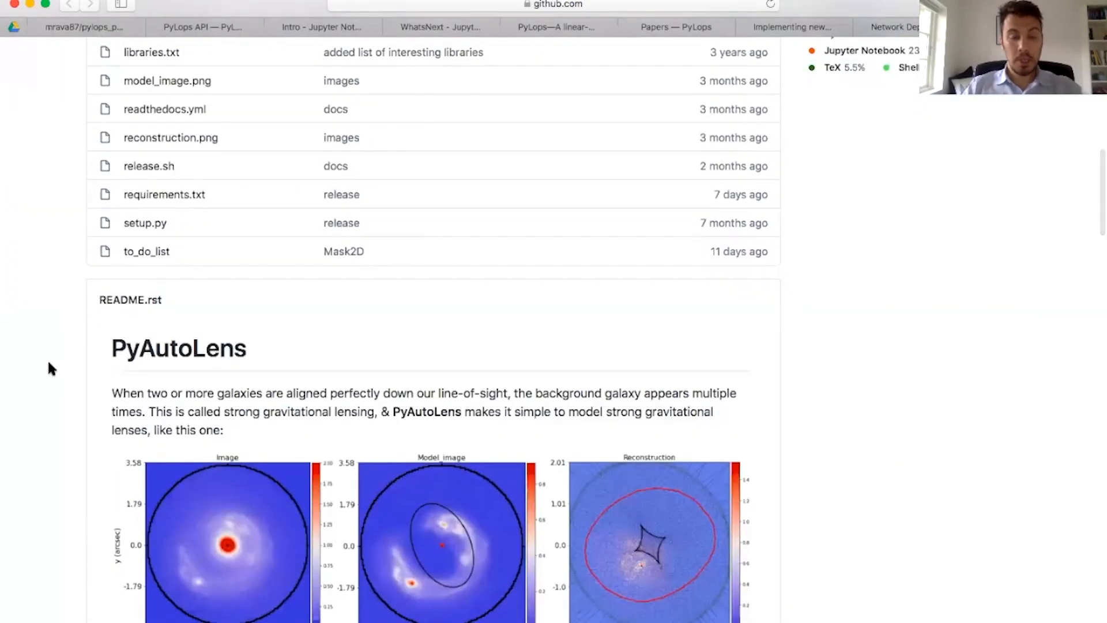
{"action": "scroll", "scroll_direction": "down", "scroll_amount": 3}
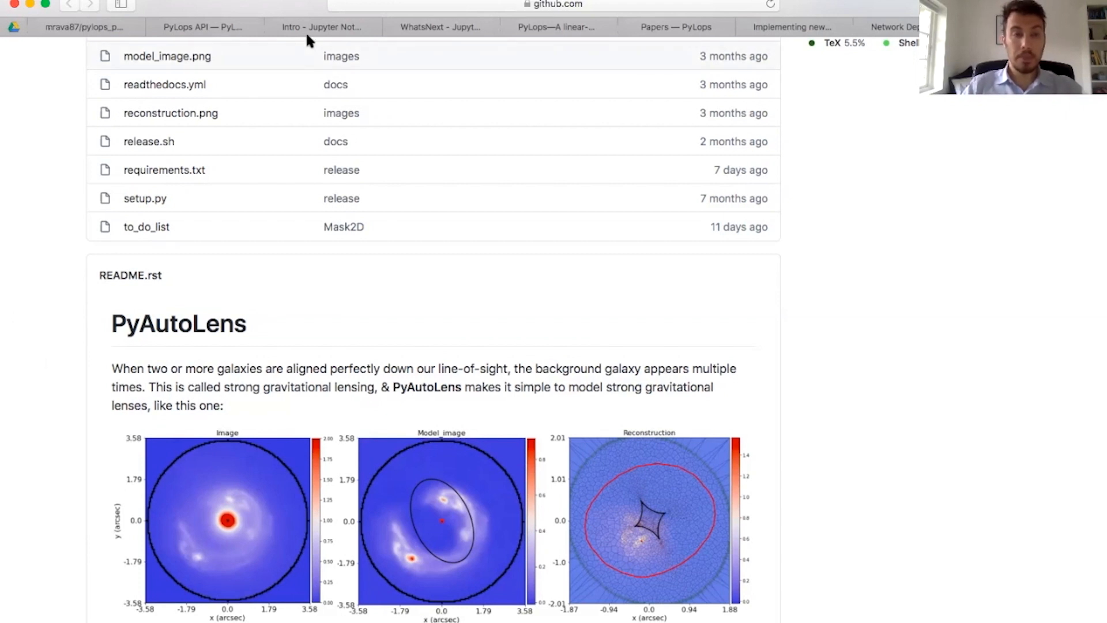
{"action": "mouse_move", "coordinate": [321, 27]}
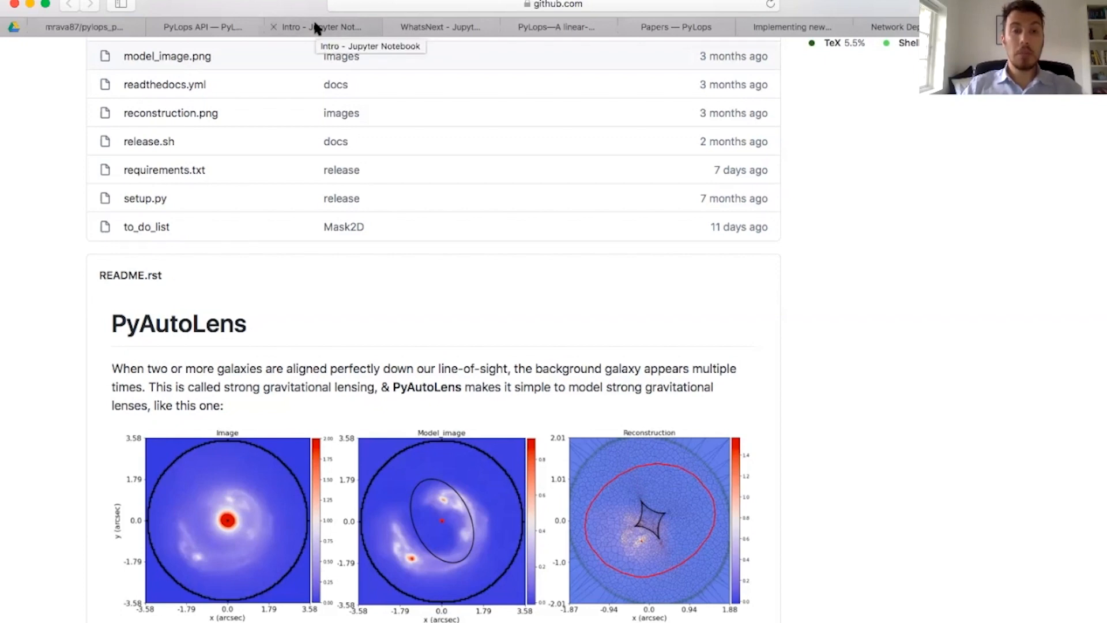
{"action": "left_click", "coordinate": [439, 27]}
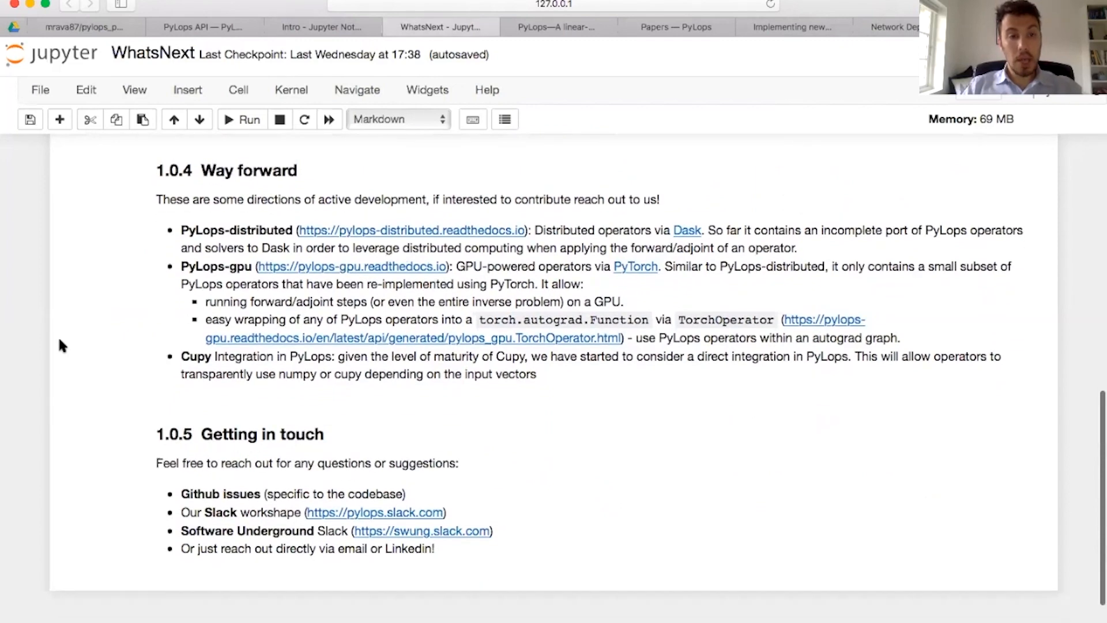
Scroll slightly further through the Way forward and Getting in touch sections.
{"action": "scroll", "scroll_direction": "down", "scroll_amount": 3}
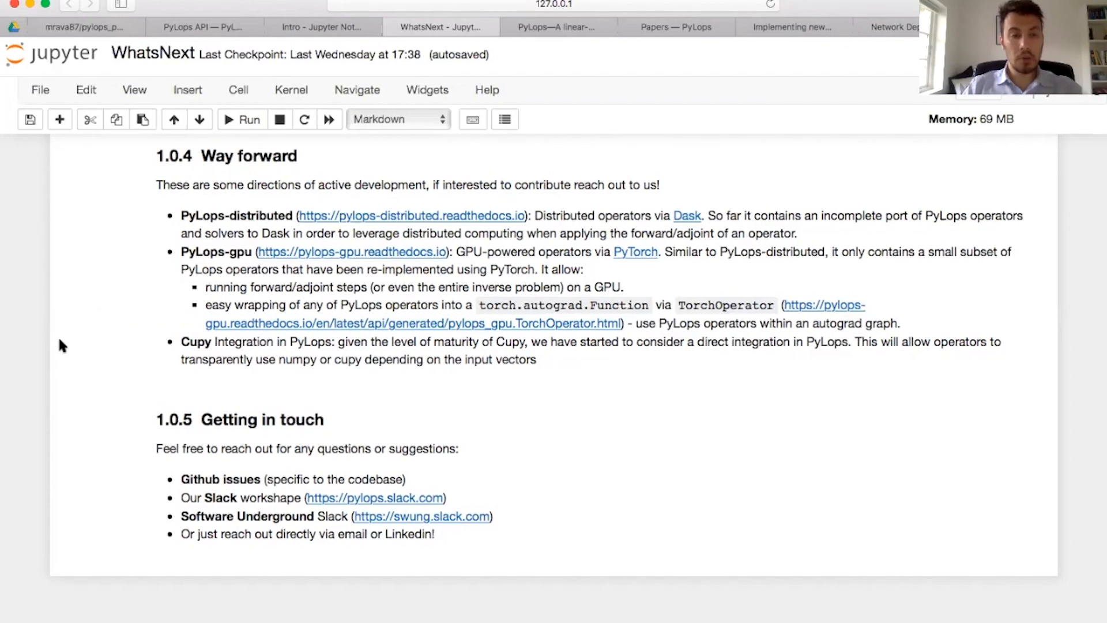
{"action": "mouse_move", "coordinate": [139, 224]}
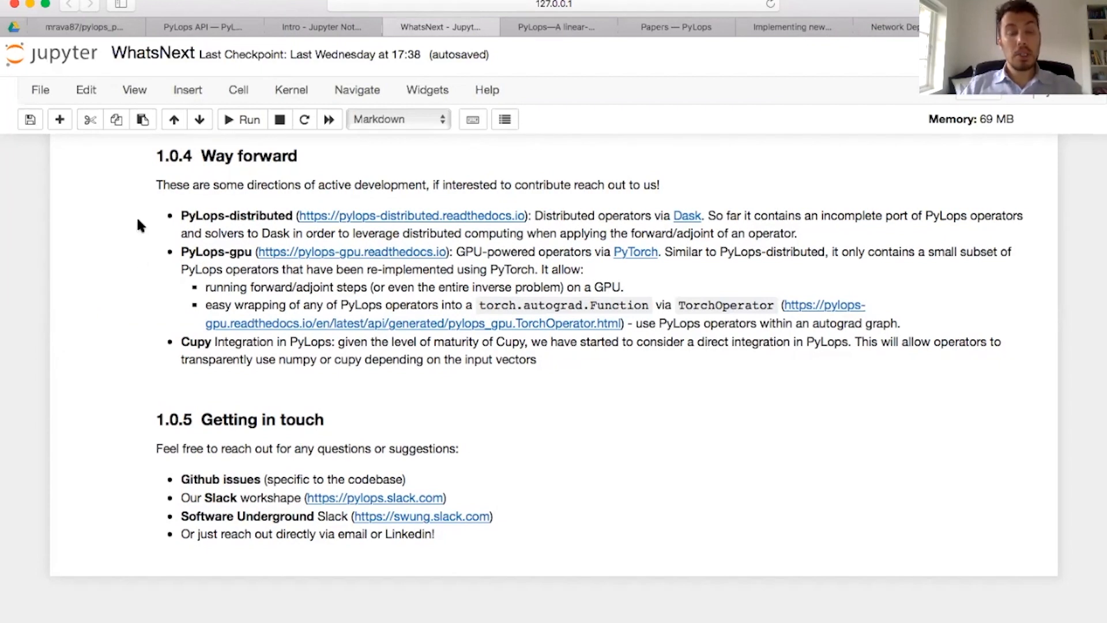
{"action": "mouse_move", "coordinate": [164, 254]}
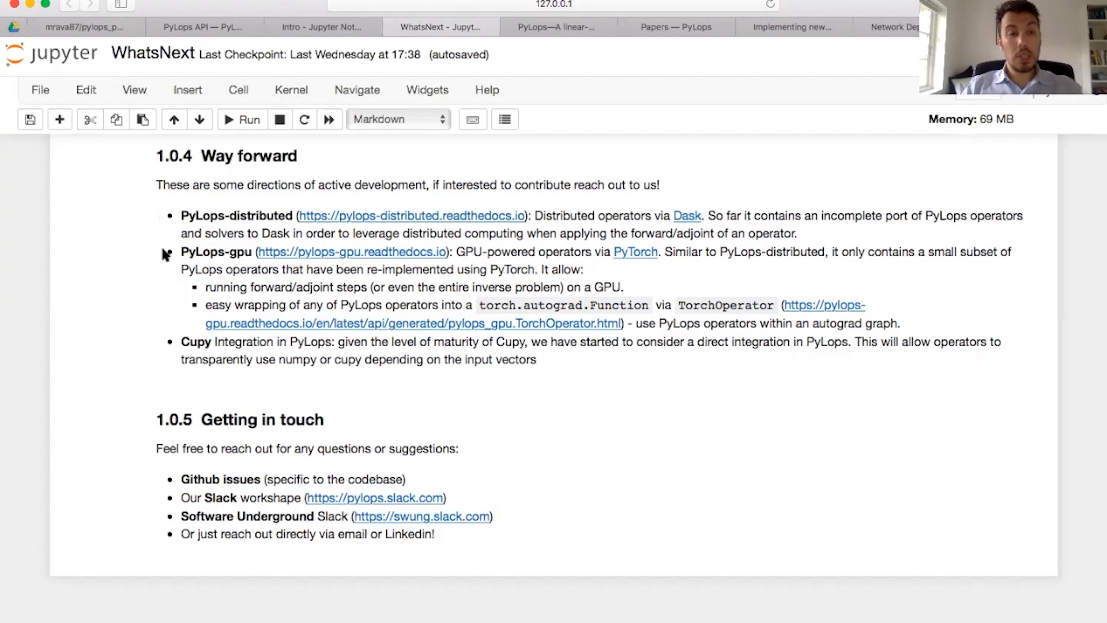
{"action": "mouse_move", "coordinate": [178, 226]}
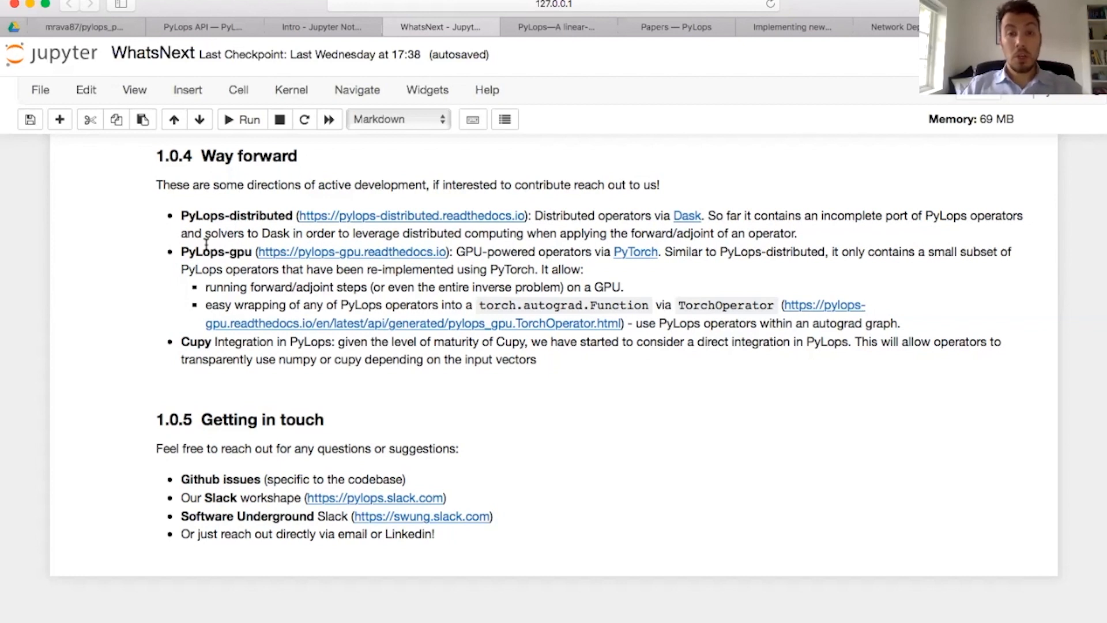
{"action": "mouse_move", "coordinate": [708, 298]}
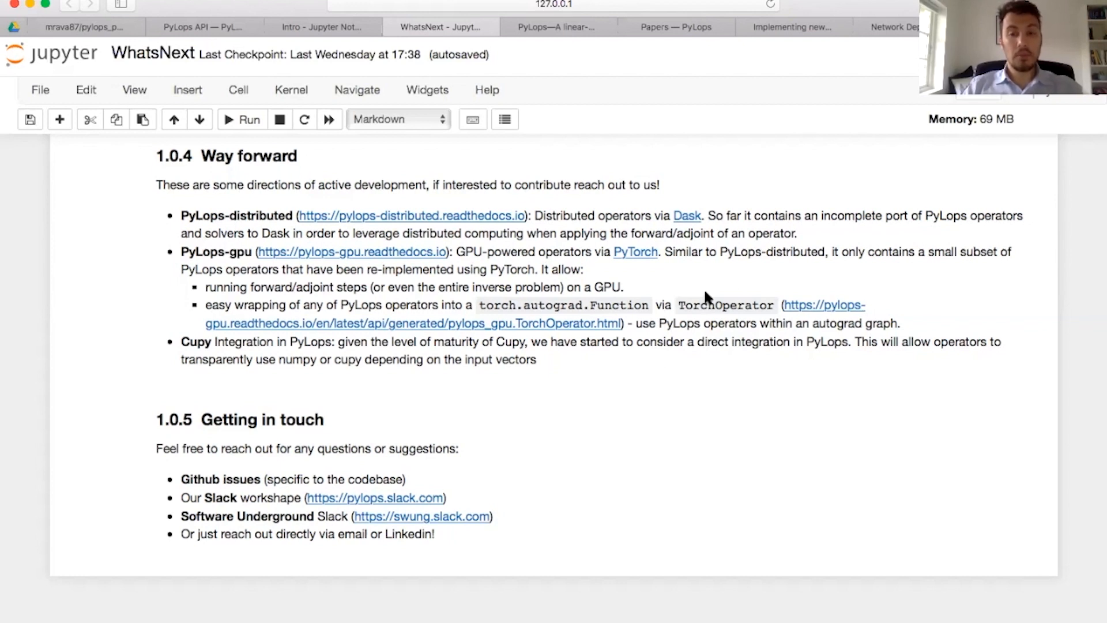
{"action": "mouse_move", "coordinate": [720, 308]}
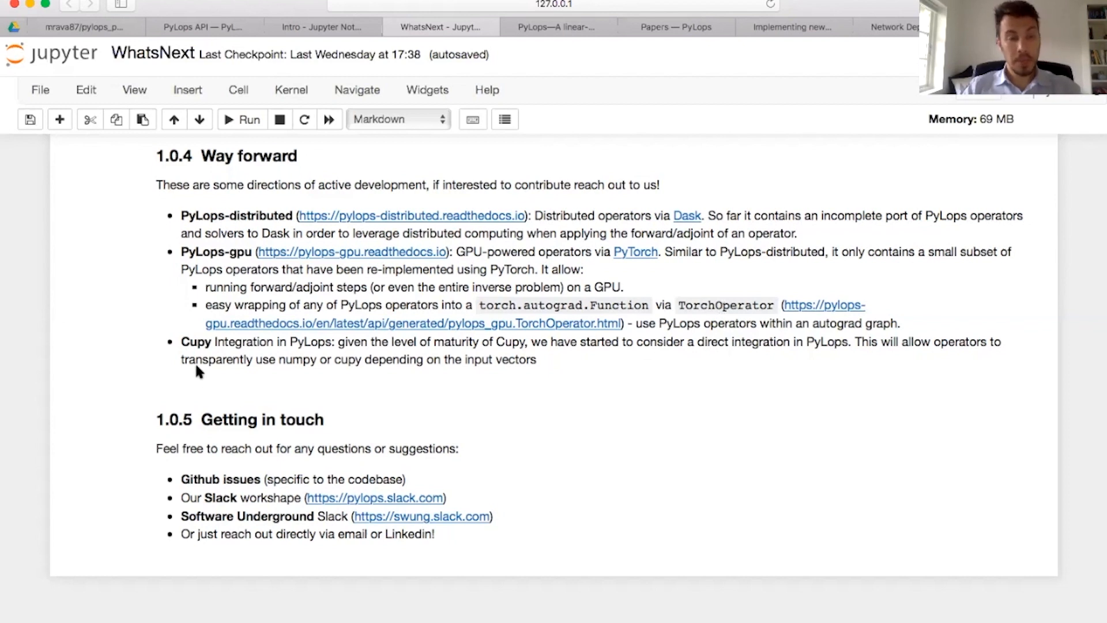
{"action": "mouse_move", "coordinate": [141, 352]}
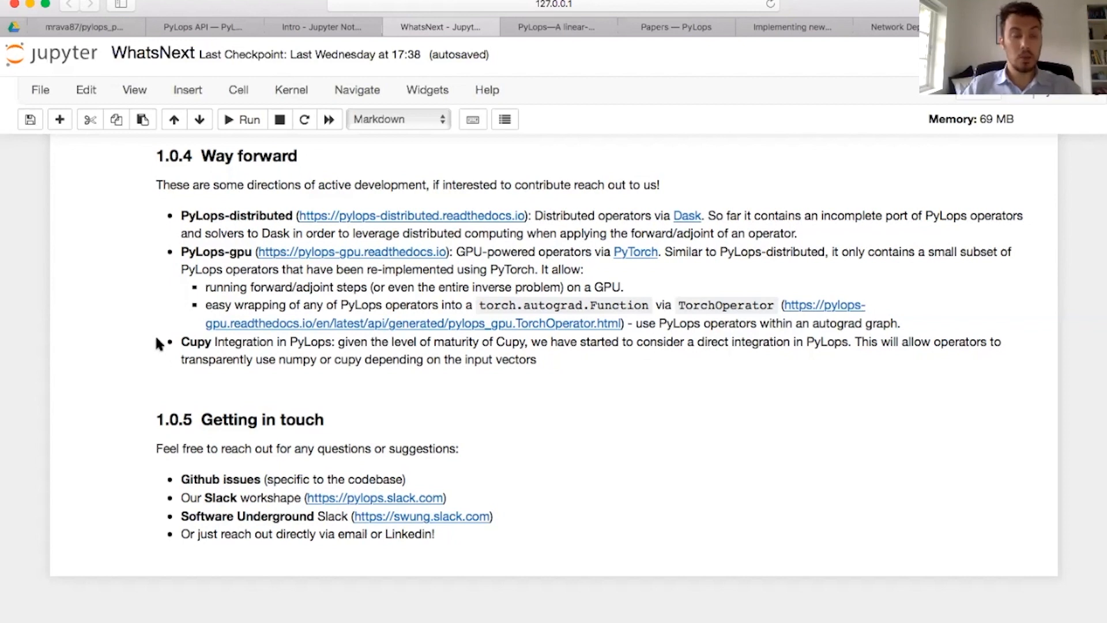
{"action": "mouse_move", "coordinate": [106, 418]}
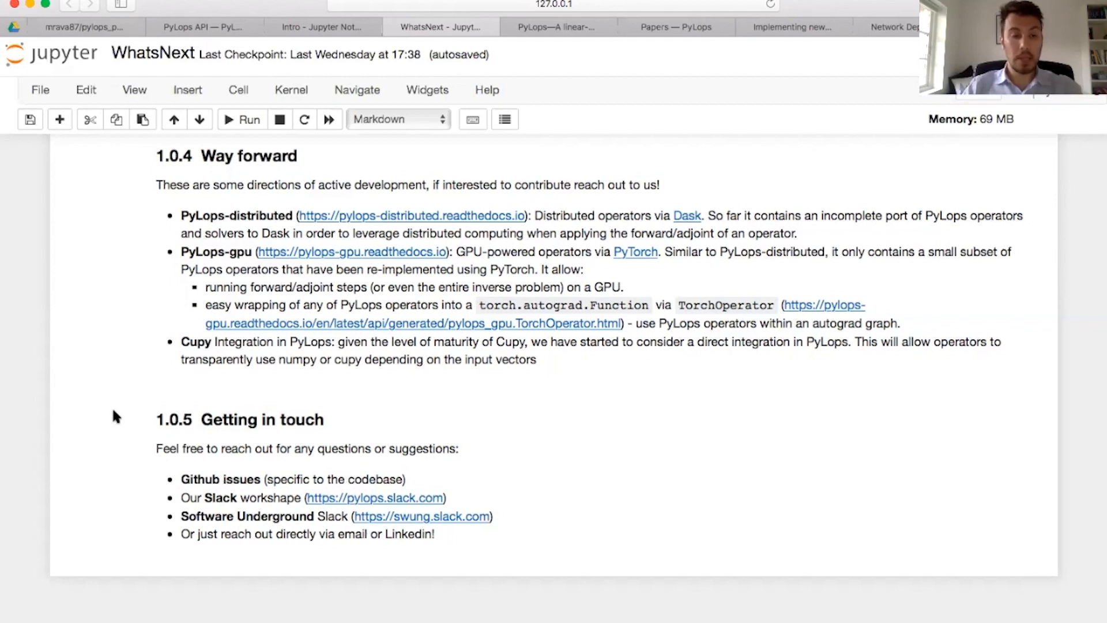
{"action": "mouse_move", "coordinate": [144, 504]}
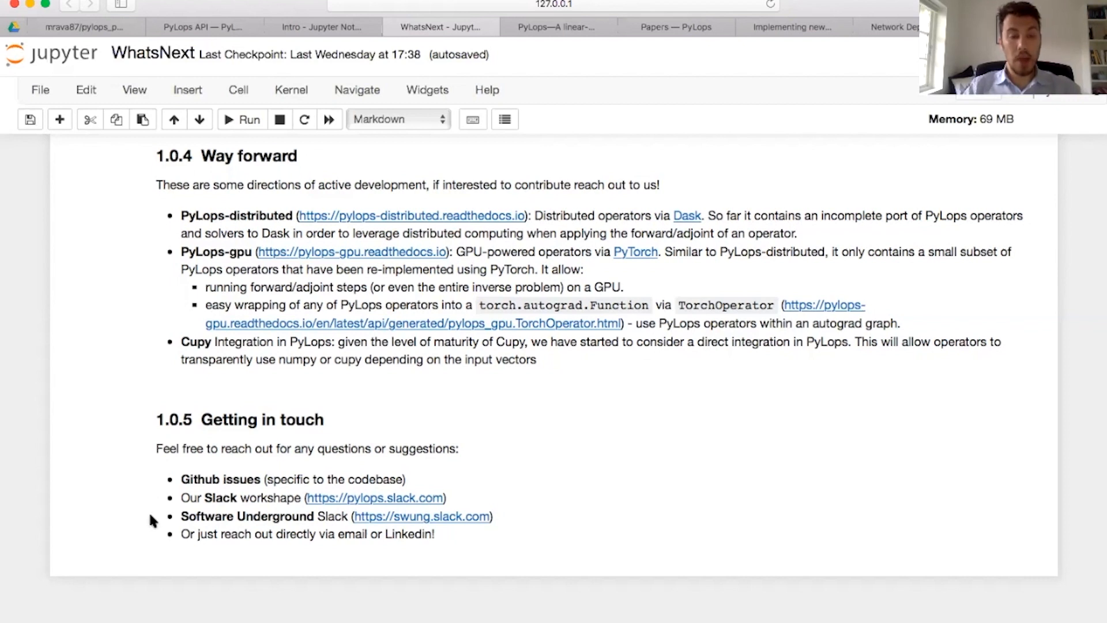
{"action": "mouse_move", "coordinate": [161, 516]}
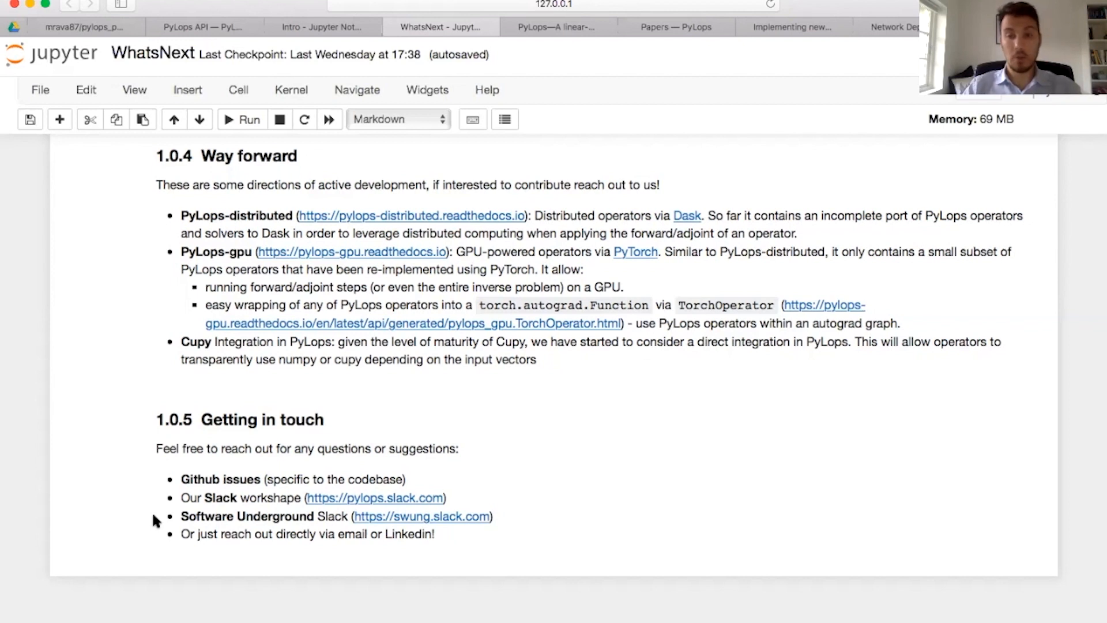
{"action": "mouse_move", "coordinate": [150, 535]}
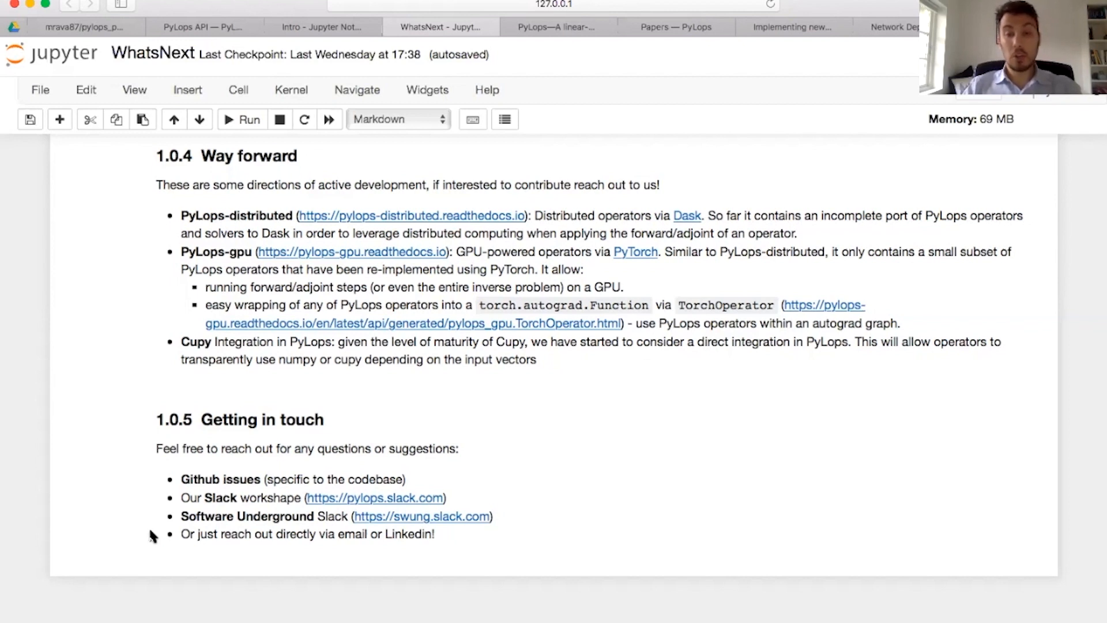